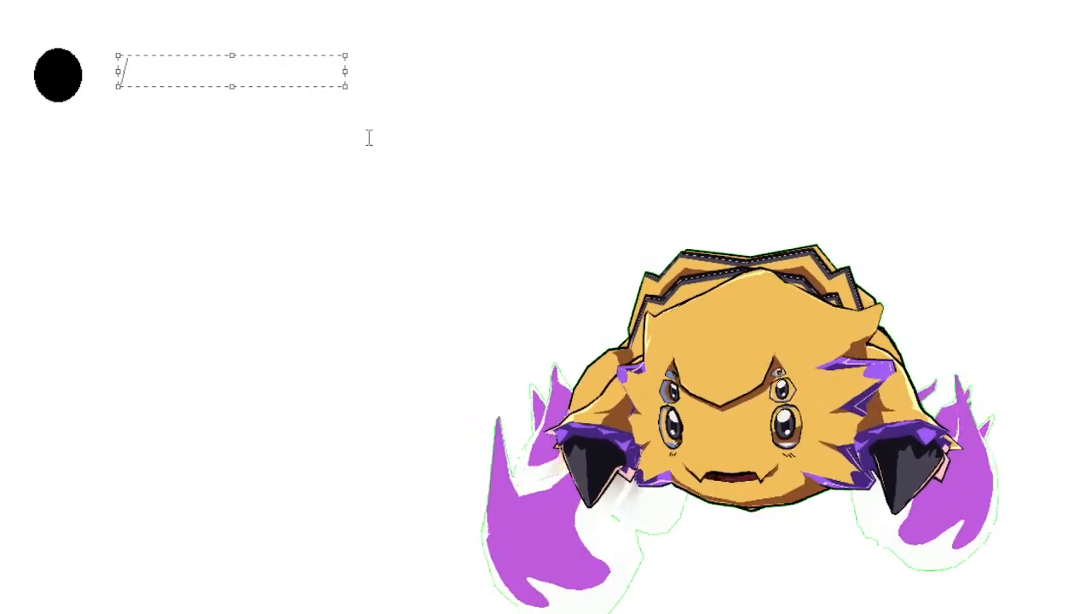
type("Friend")
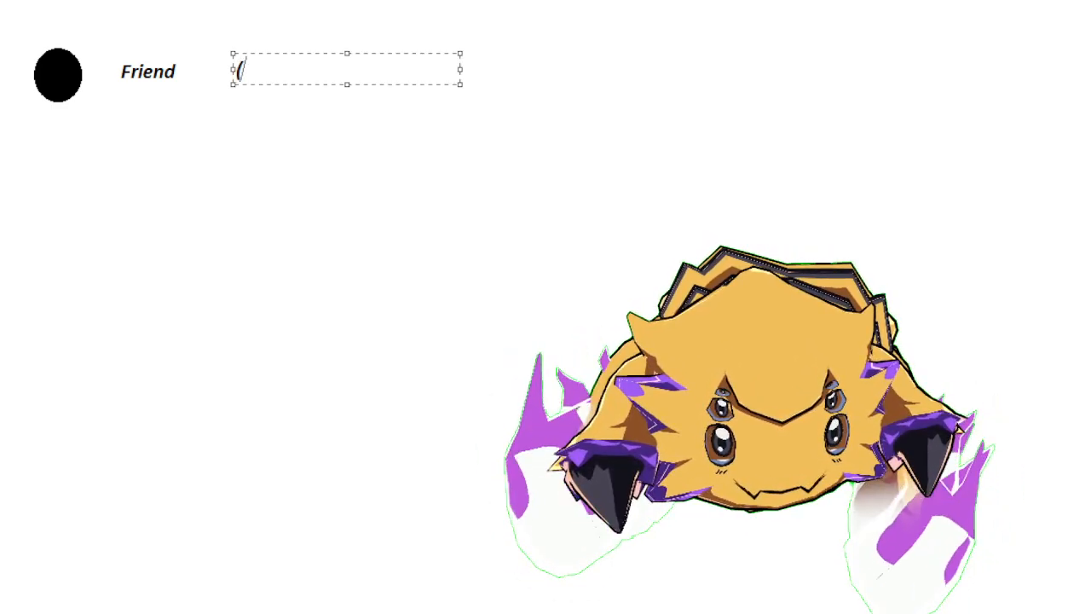
type("(3 mo")
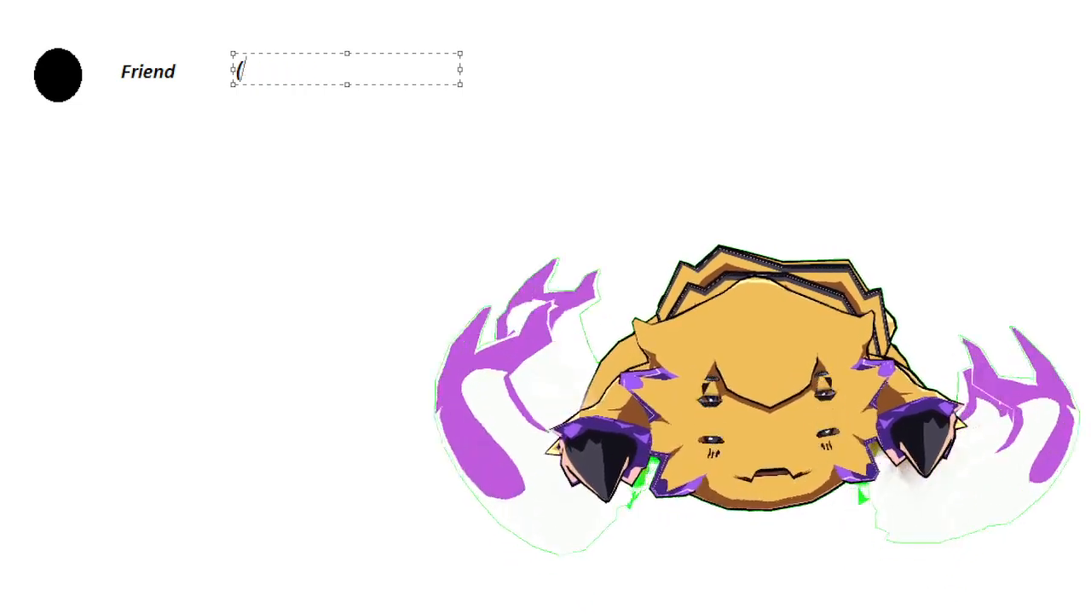
type("(2mot")
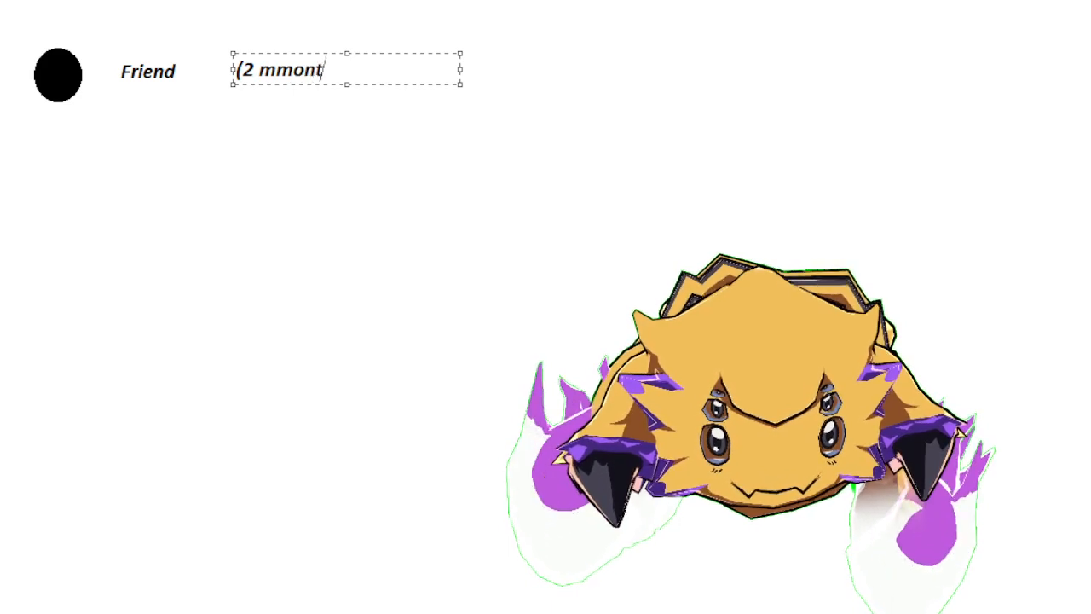
type("hd")
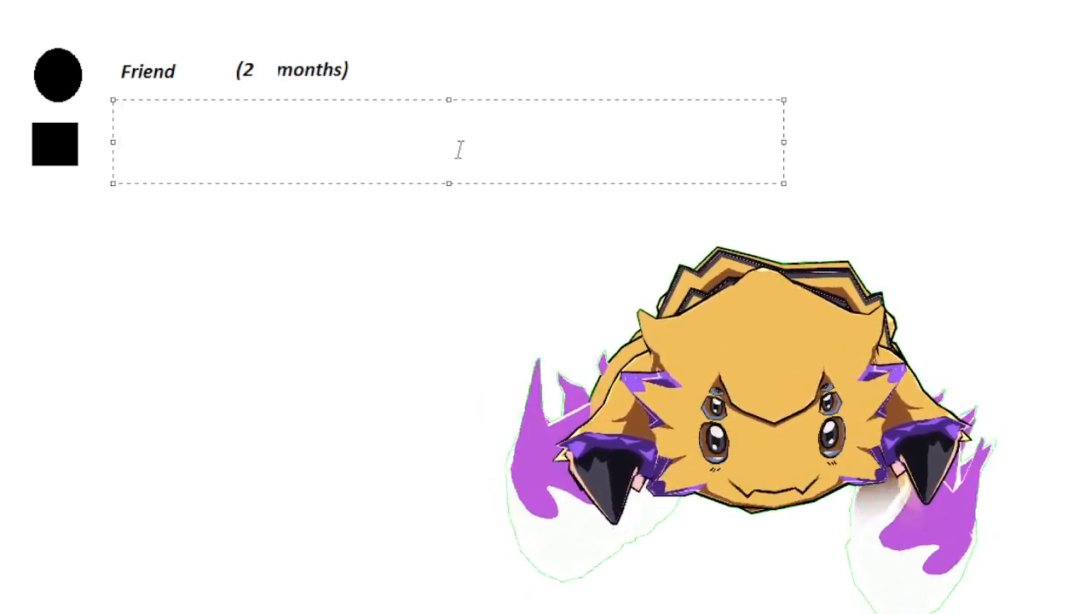
type("E")
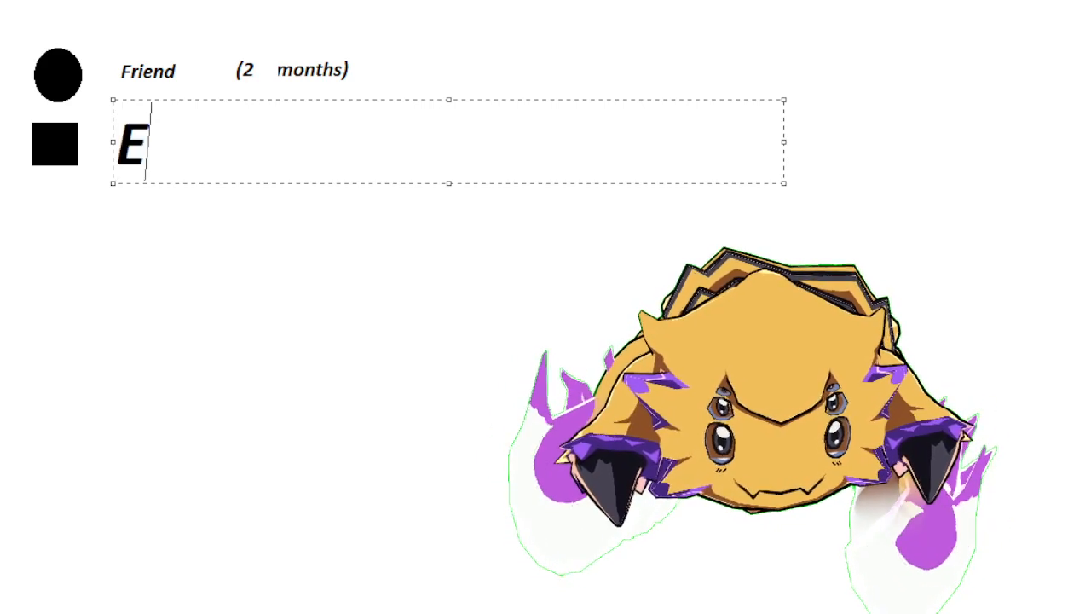
type("vol")
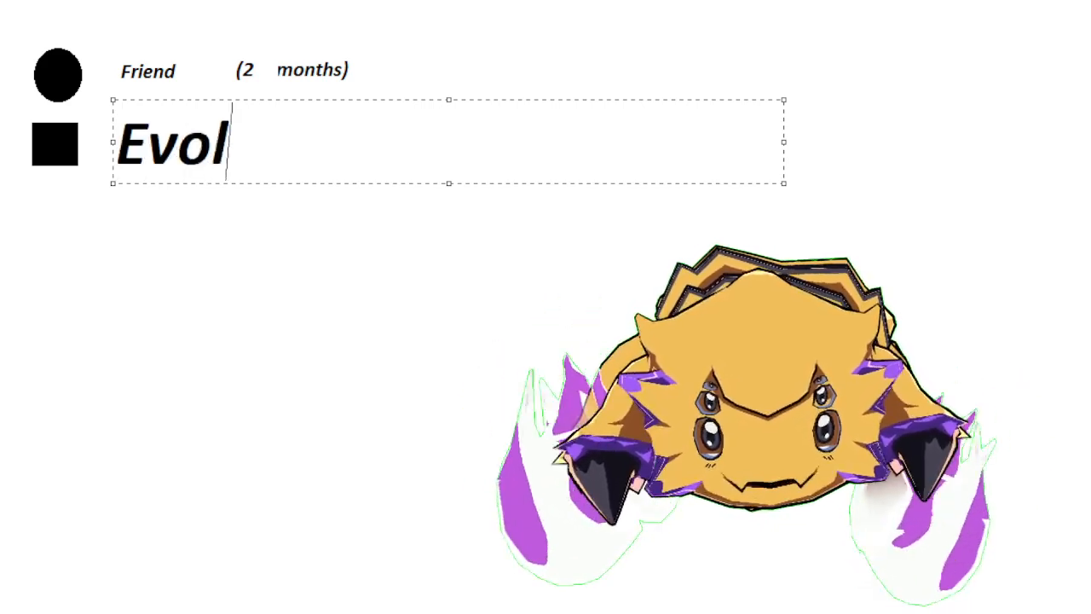
type("tion")
type("Q &A S")
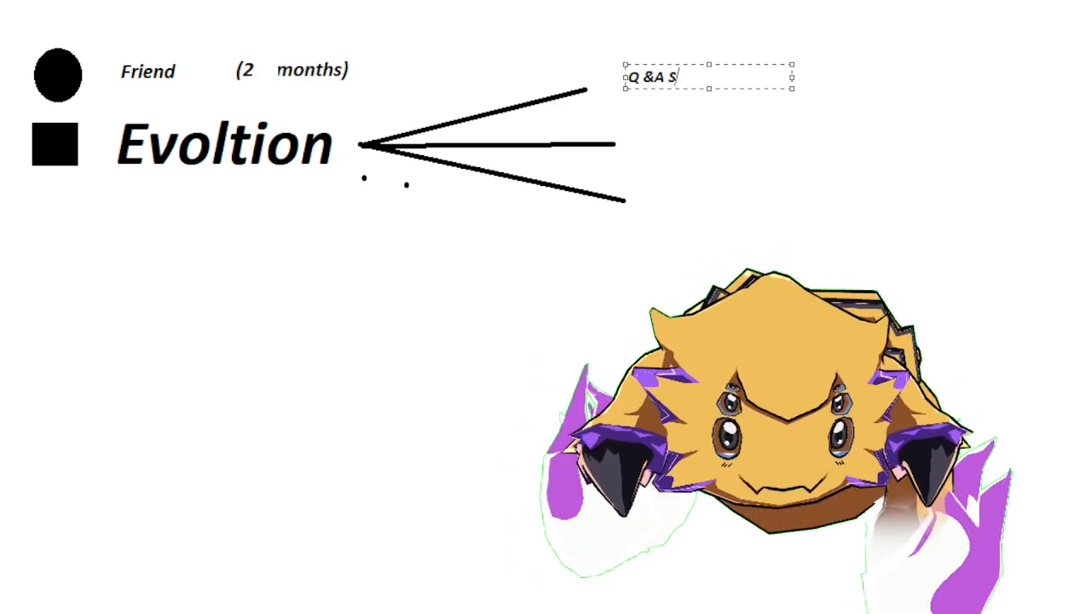
type("tream")
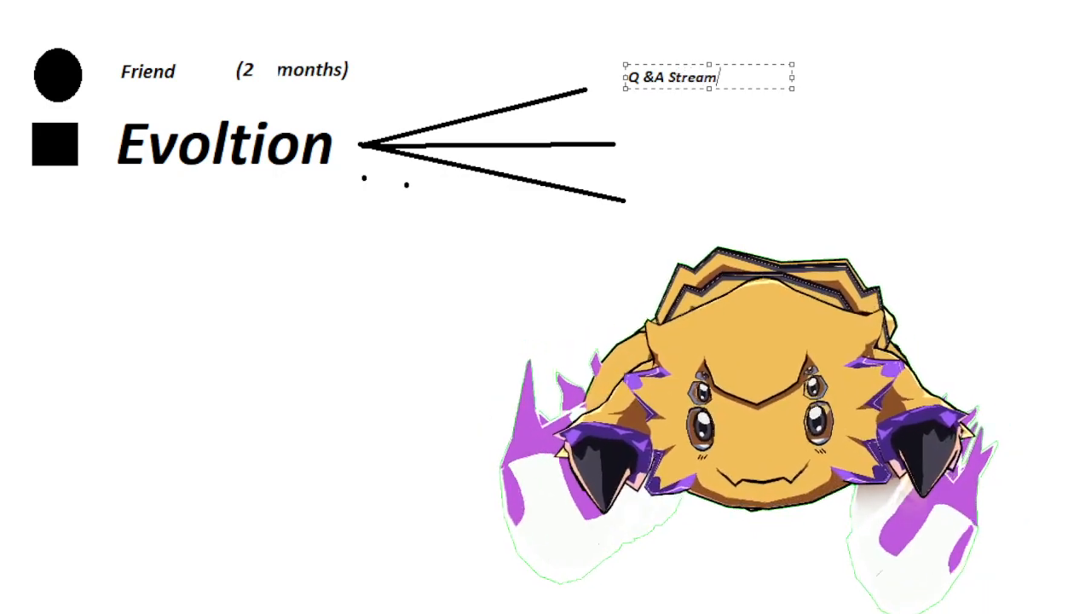
type("Game")
type("18+ Story")
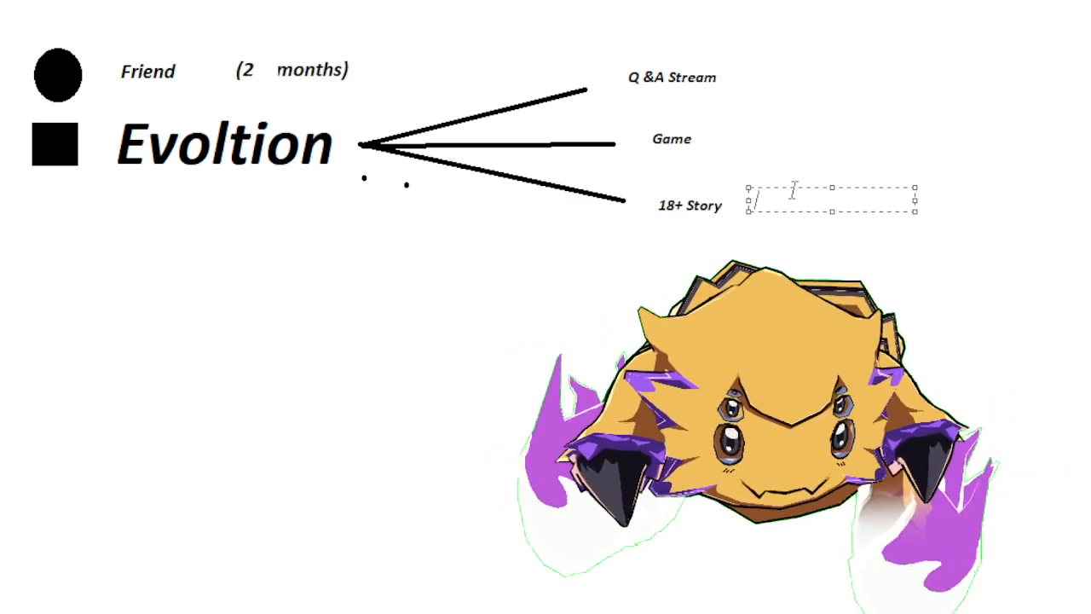
type("B")
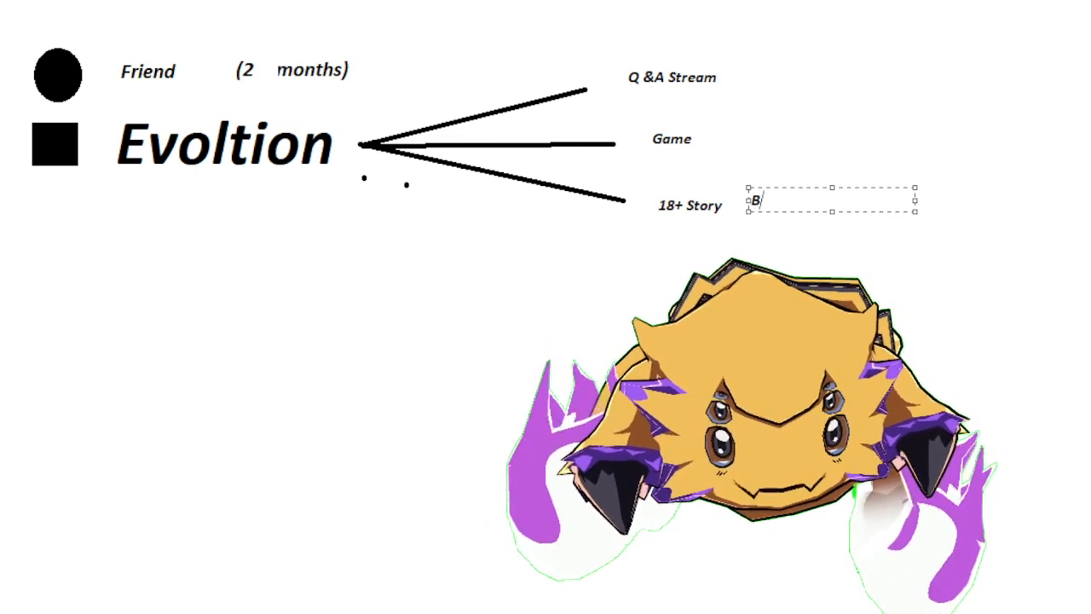
type("egini")
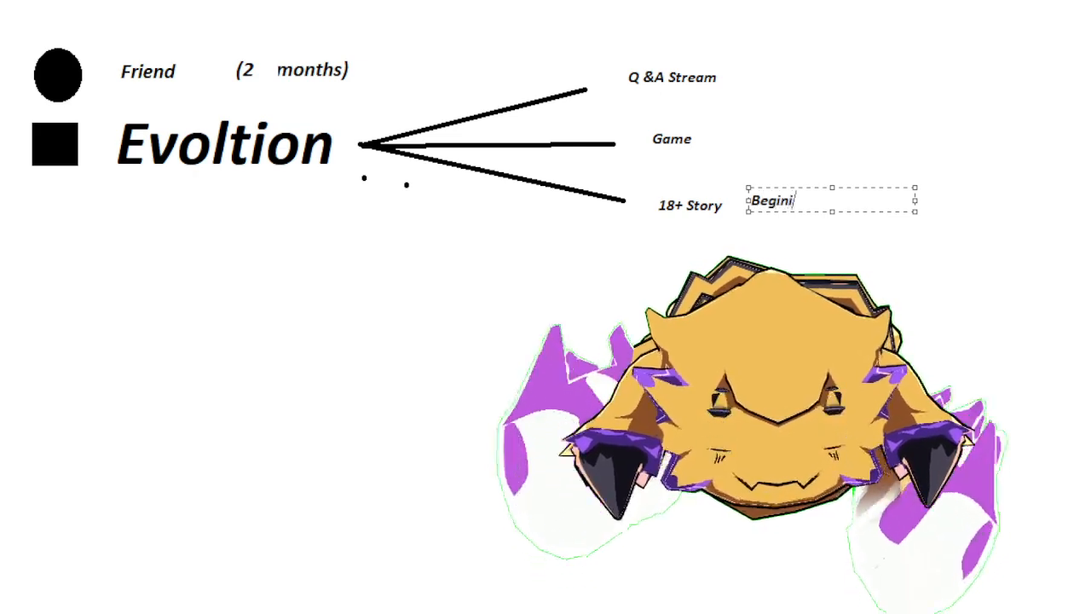